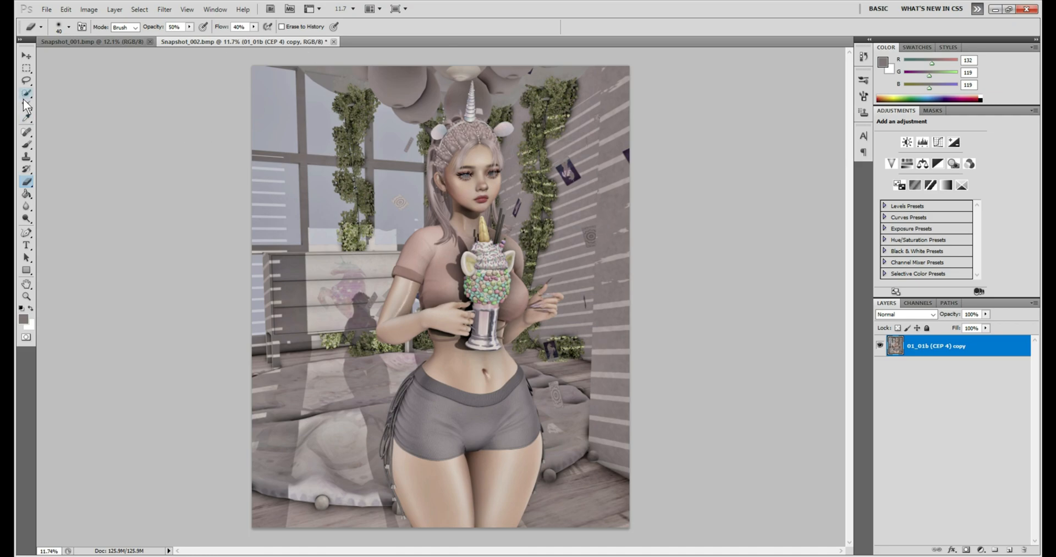
# Switch to the Crop Tool to begin marking a crop area on the photo
pyautogui.click(25, 106)
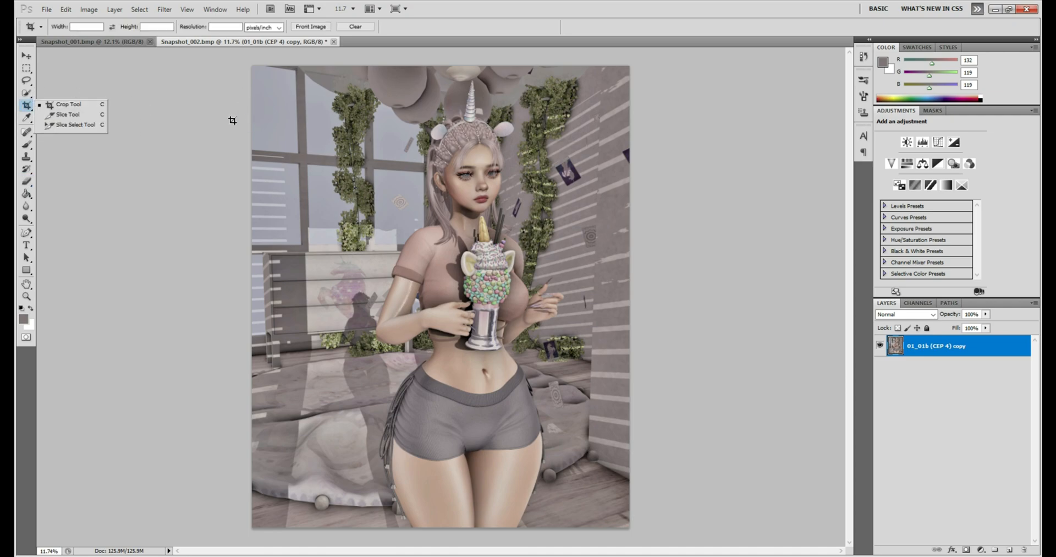
pyautogui.moveTo(325, 76)
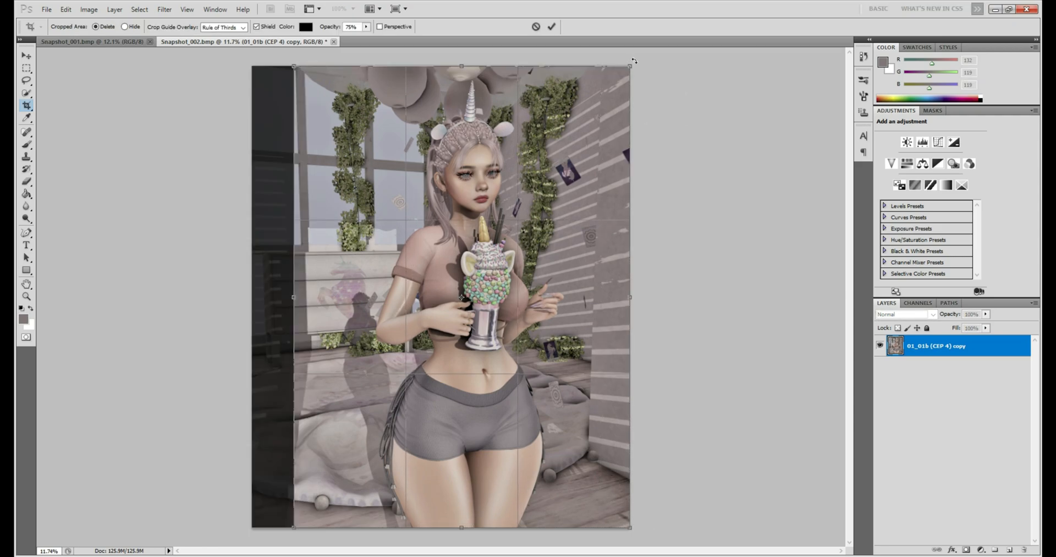
pyautogui.moveTo(619, 84)
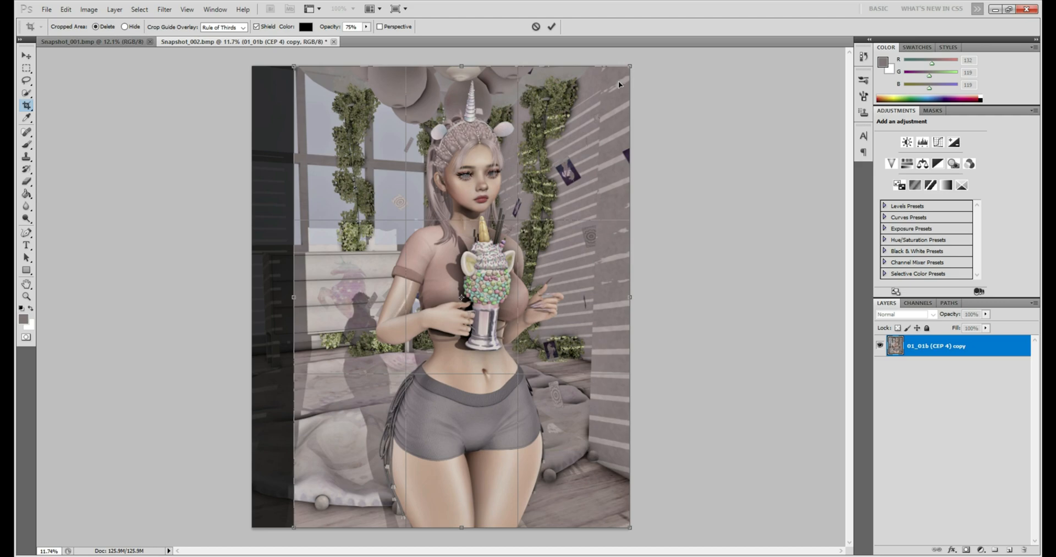
pyautogui.moveTo(620, 81)
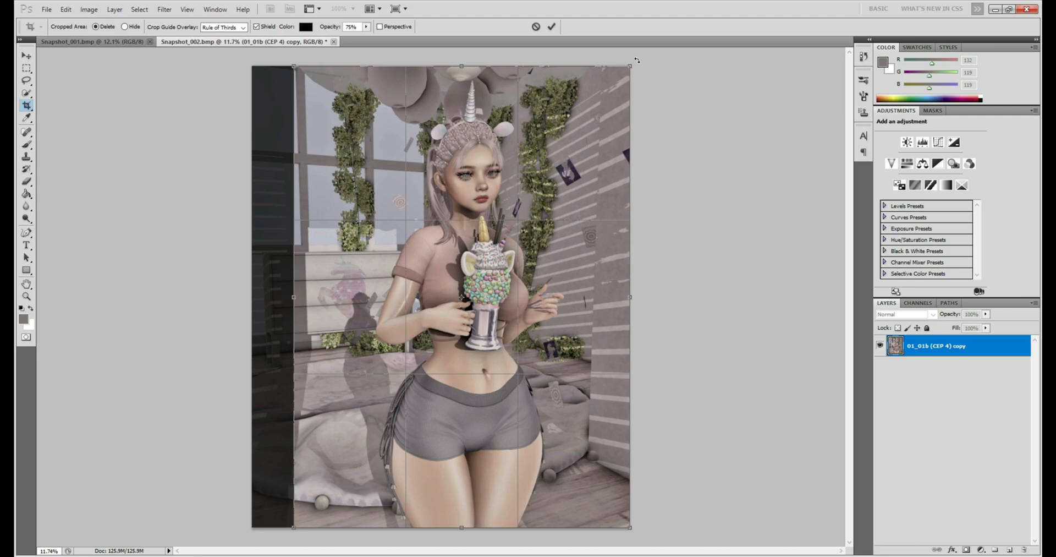
# Rotate the crop frame to a tilt and pull its top-left and bottom corners inward around the figure
pyautogui.moveTo(630, 66); pyautogui.dragTo(659, 90)
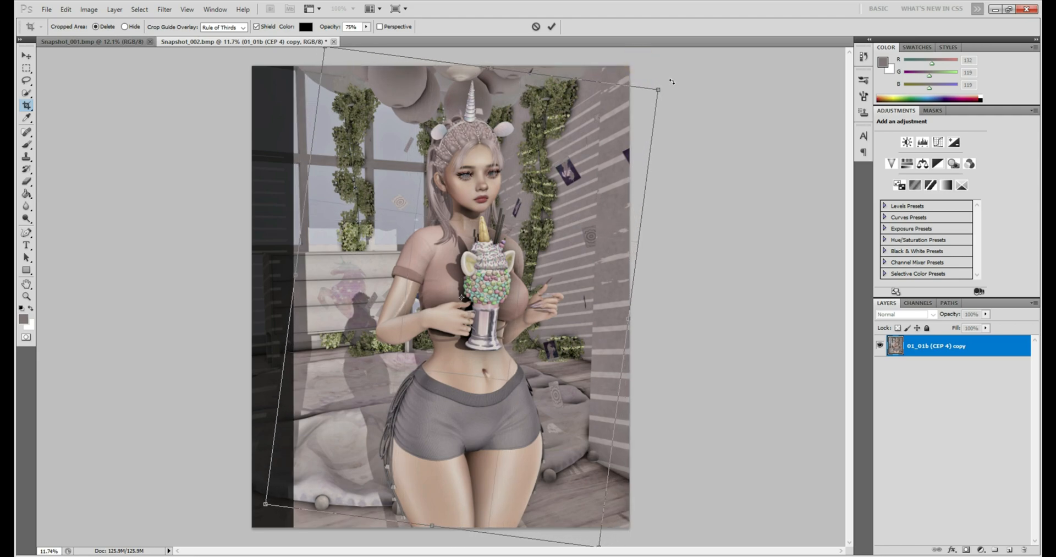
pyautogui.moveTo(657, 89); pyautogui.dragTo(679, 97)
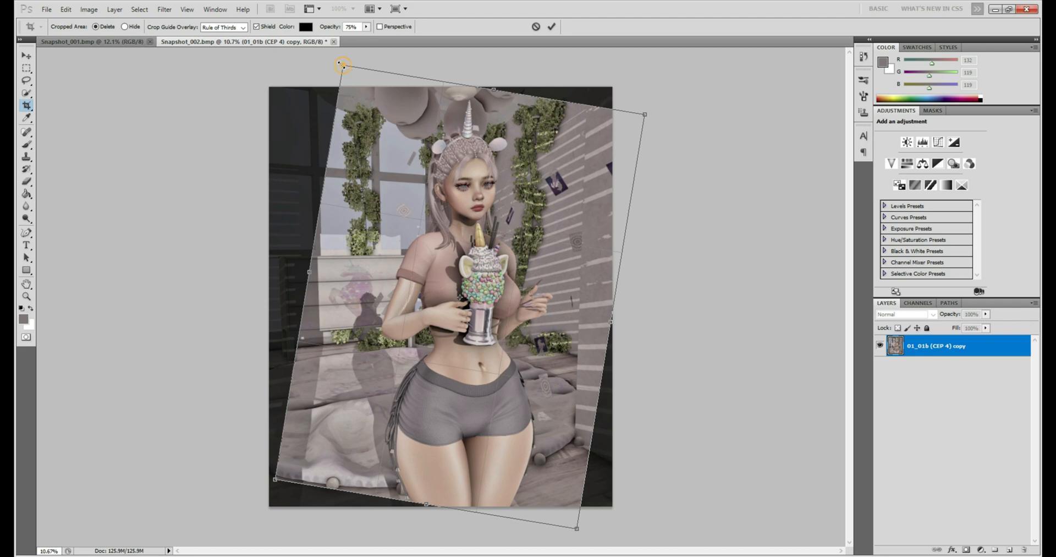
pyautogui.moveTo(342, 65); pyautogui.dragTo(367, 89)
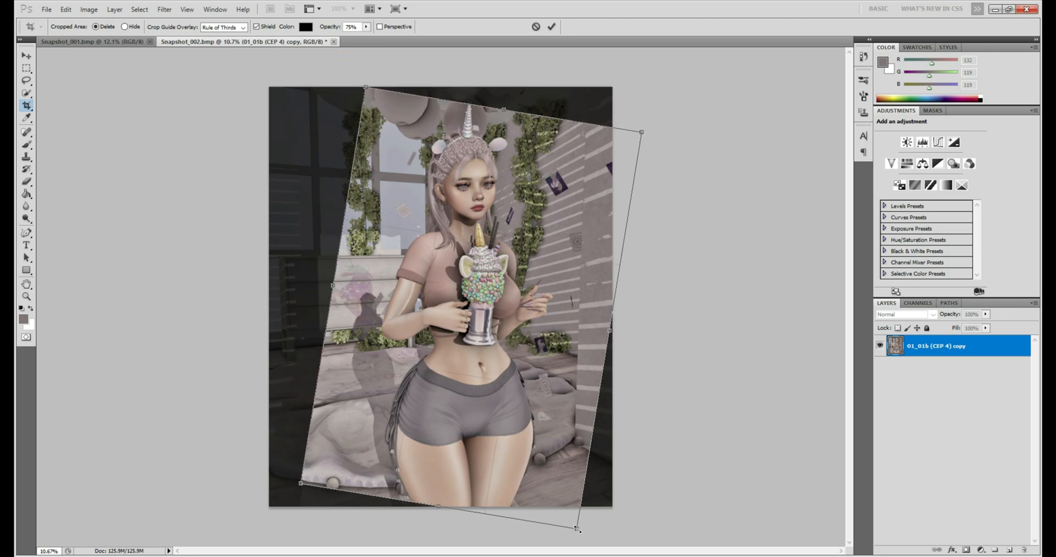
pyautogui.moveTo(578, 530); pyautogui.dragTo(563, 506)
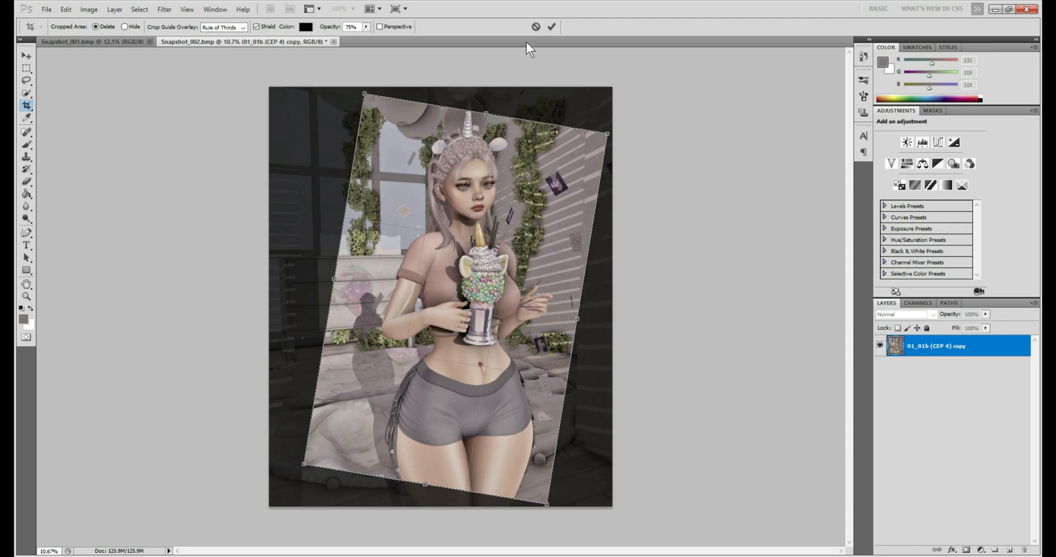
# Cancel the tilted crop from the options bar, leaving the photo uncropped
pyautogui.click(550, 26)
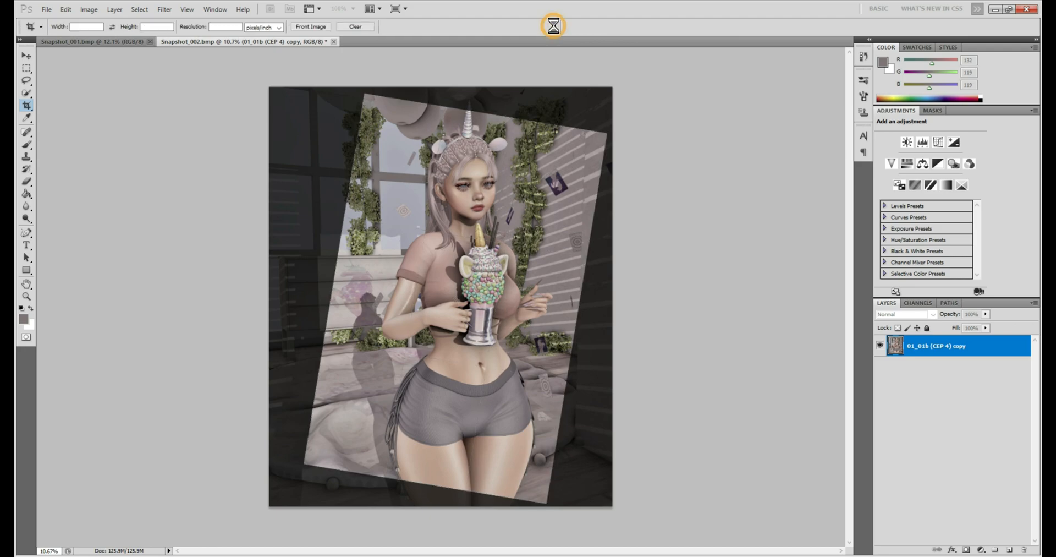
pyautogui.press('Return')
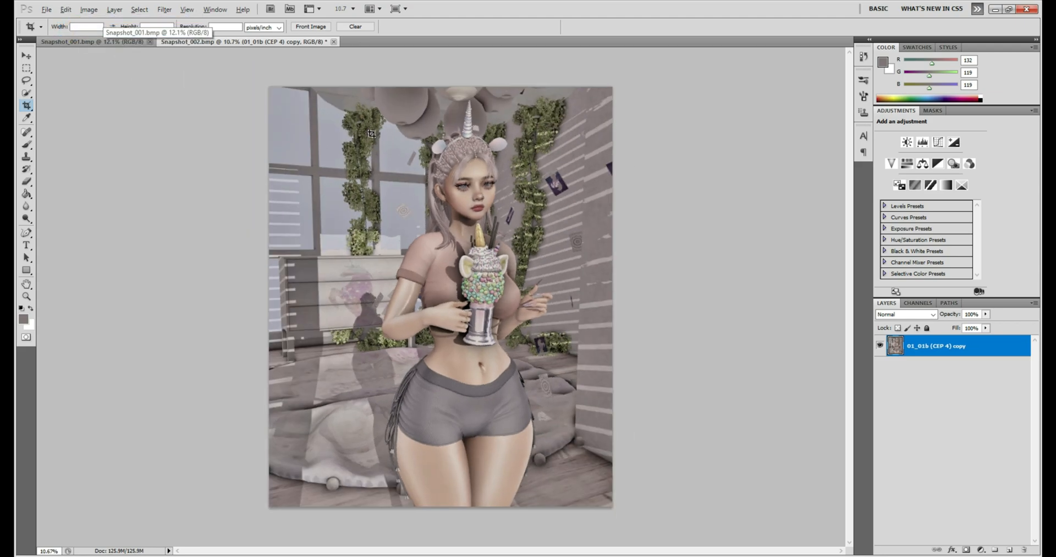
# Draw a fresh crop frame over the photo, tilt it the opposite way and tighten its bottom-right corner
pyautogui.moveTo(340, 101); pyautogui.dragTo(599, 452)
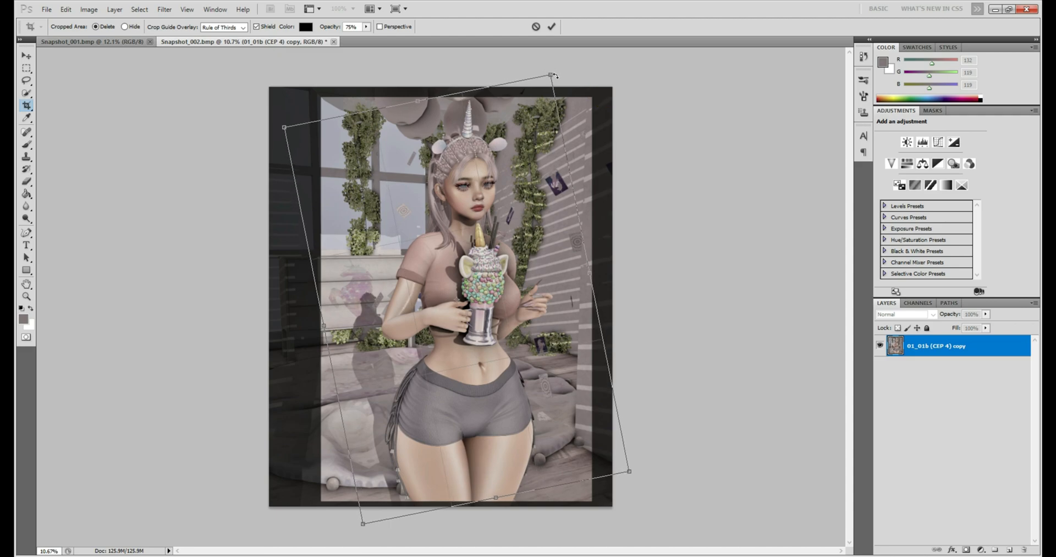
pyautogui.moveTo(552, 76); pyautogui.dragTo(558, 89)
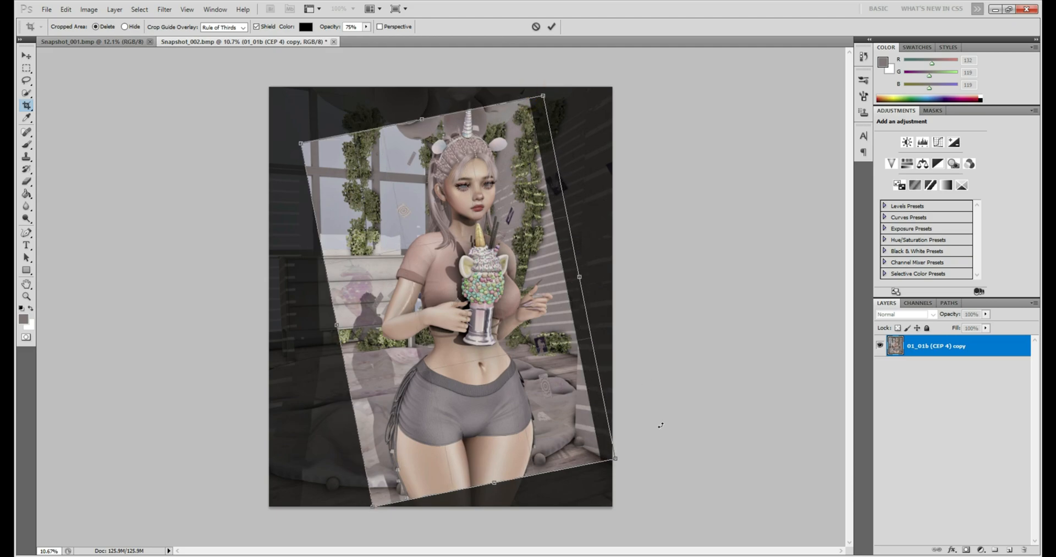
pyautogui.moveTo(543, 95); pyautogui.dragTo(535, 98)
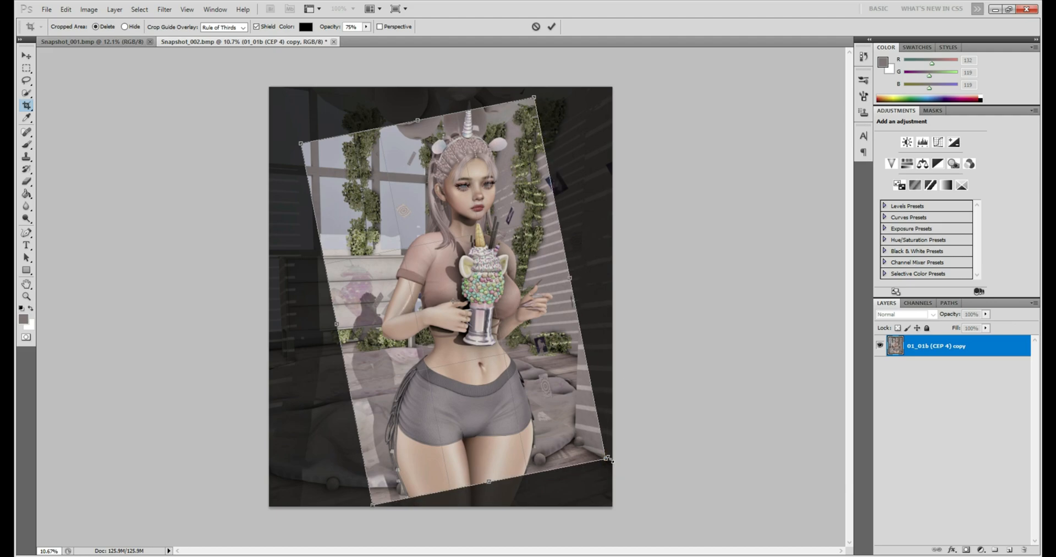
# Commit the crop so the canvas becomes a tighter, angled portrait of the figure
pyautogui.click(551, 27)
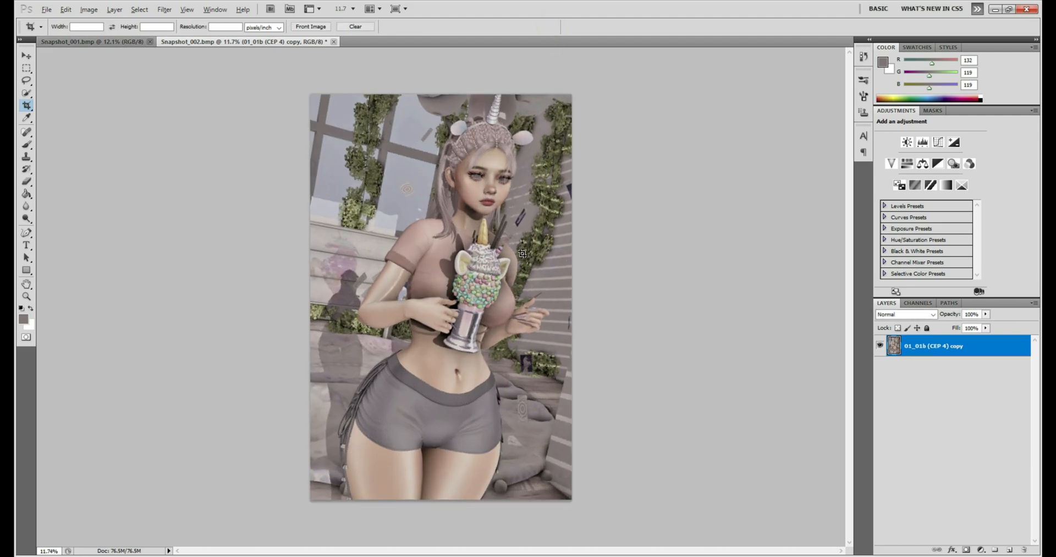
pyautogui.moveTo(673, 237)
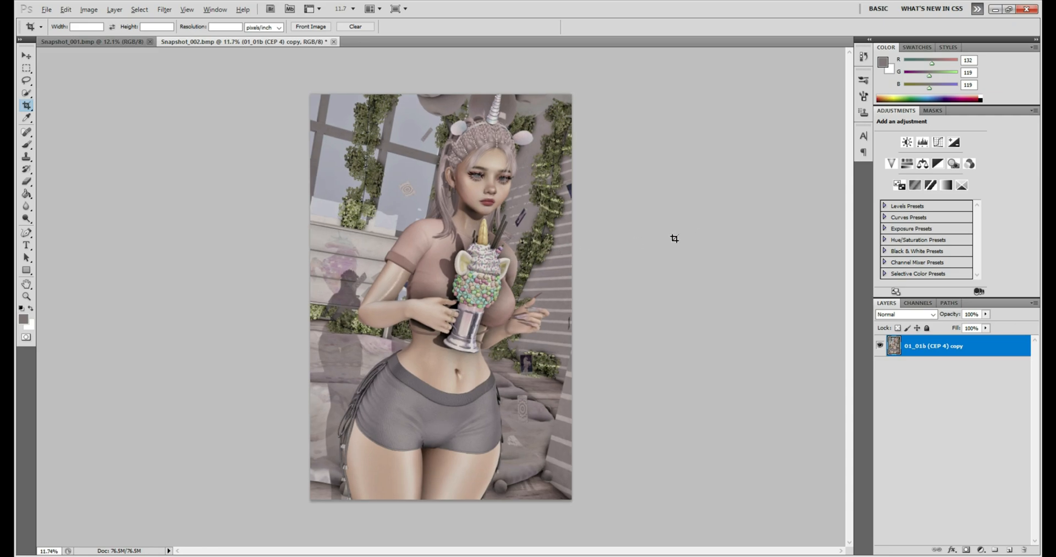